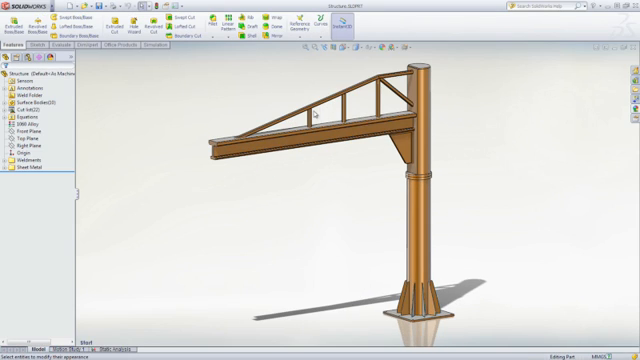
mouse_move(116, 326)
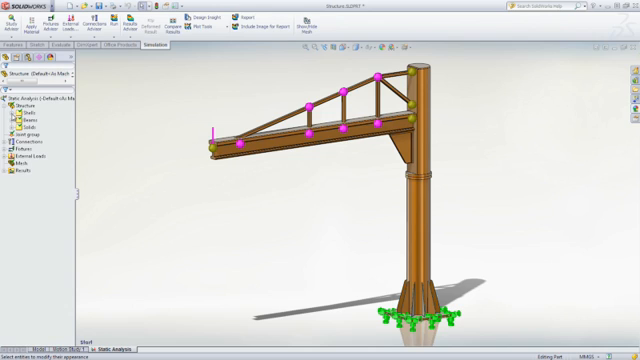
Show the Beam Details dialog for the long horizontal jib beam from the study tree
click(8, 108)
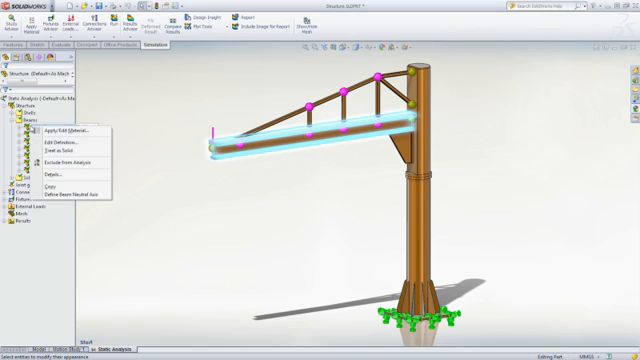
click(68, 180)
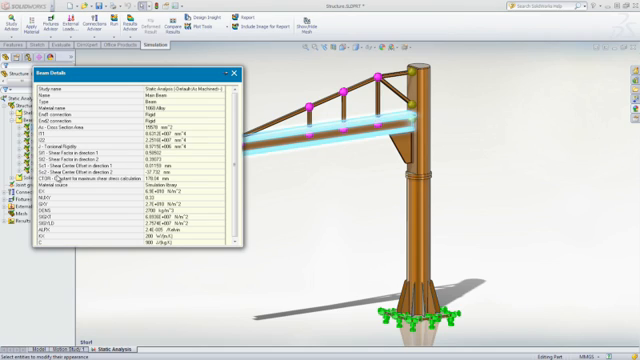